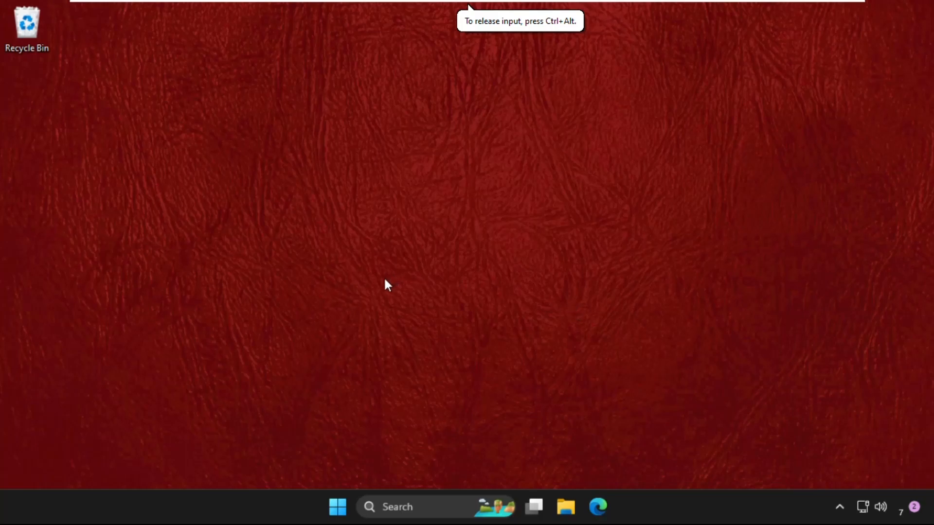
mouse_move(466, 277)
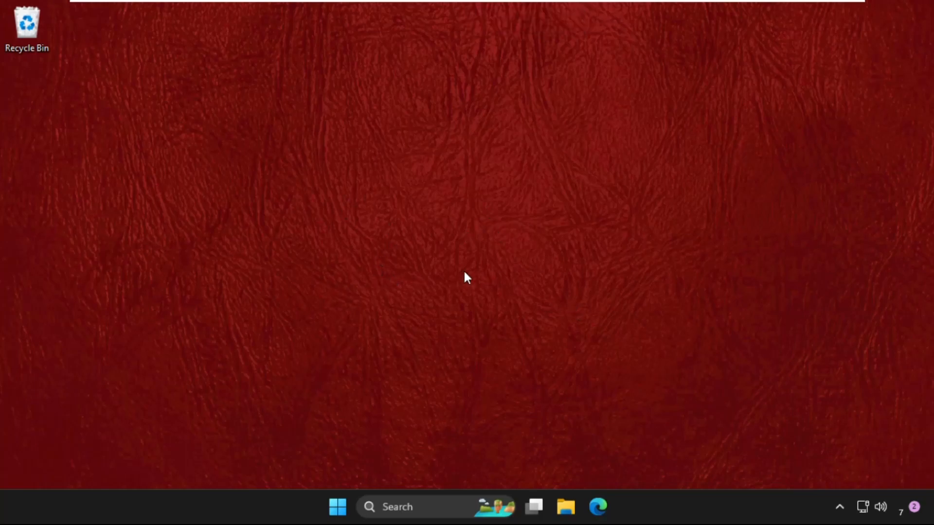
mouse_move(427, 221)
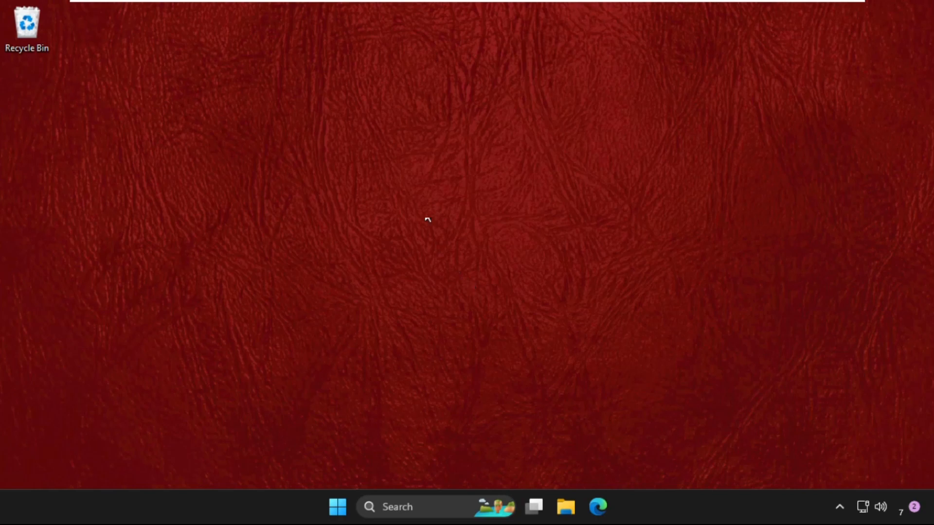
mouse_move(381, 280)
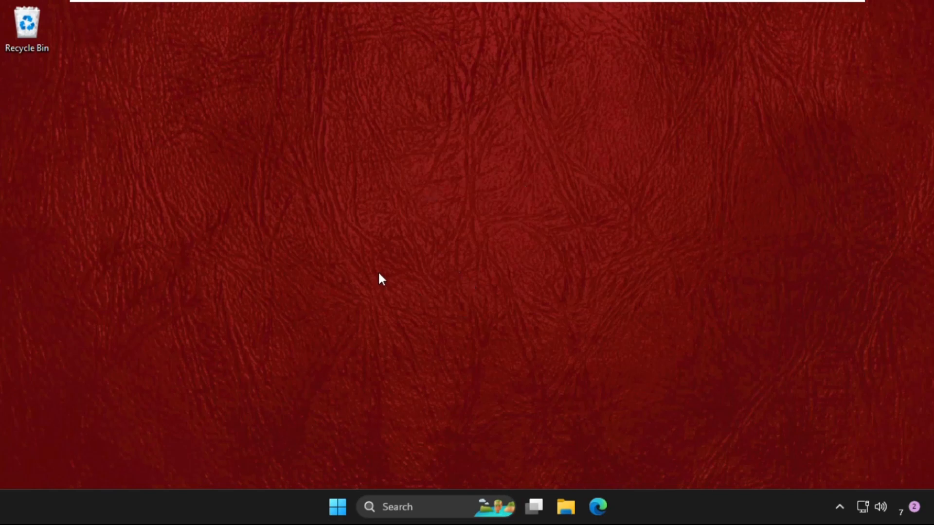
Launch the Services console via Run with services.msc
key(Win+r)
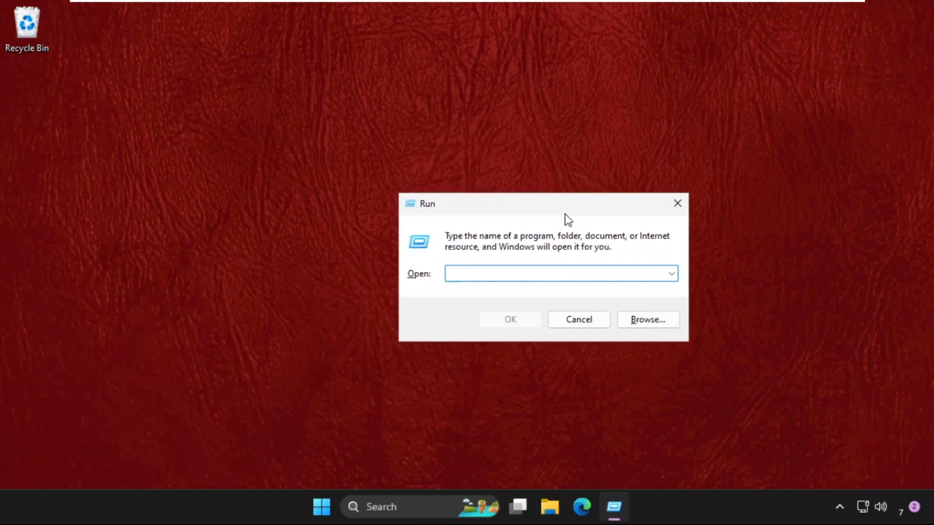
text(servic)
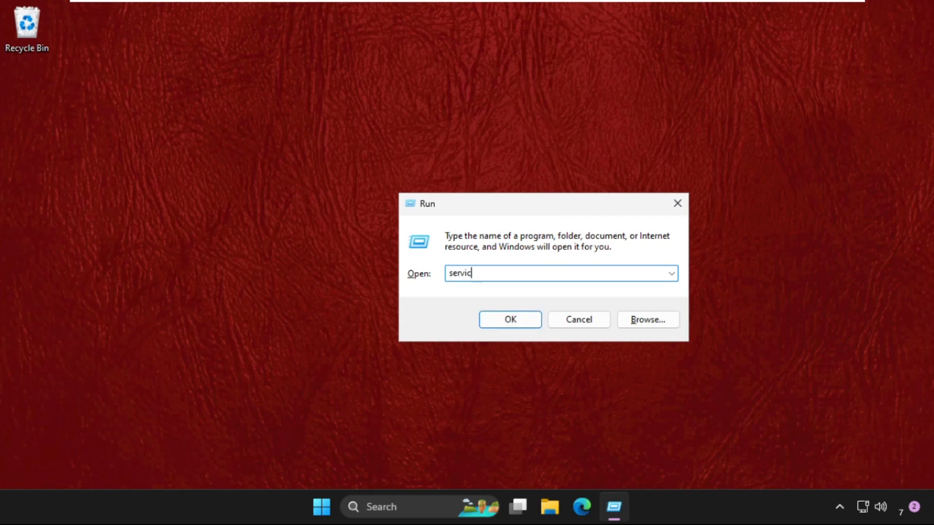
text(es.ms)
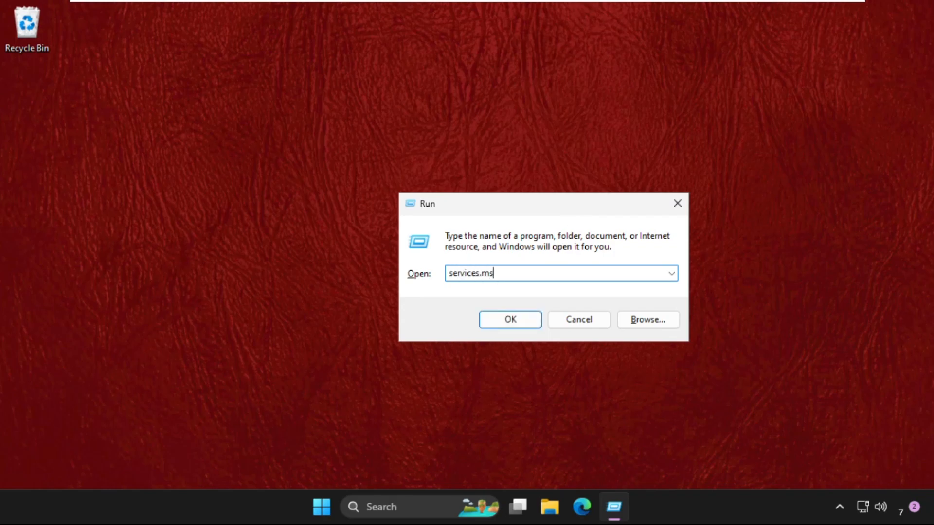
click(509, 319)
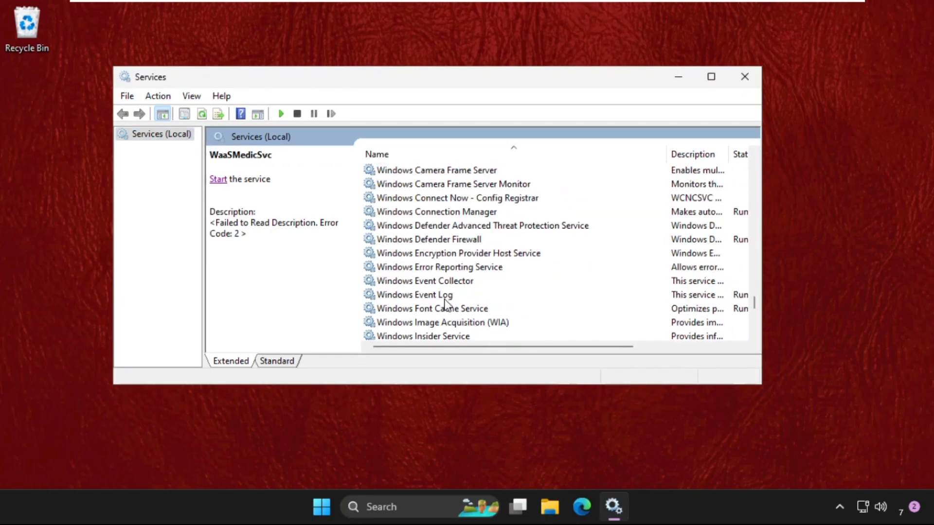
Review Windows Audio properties: Startup type Automatic, status Running, then confirm
click(407, 239)
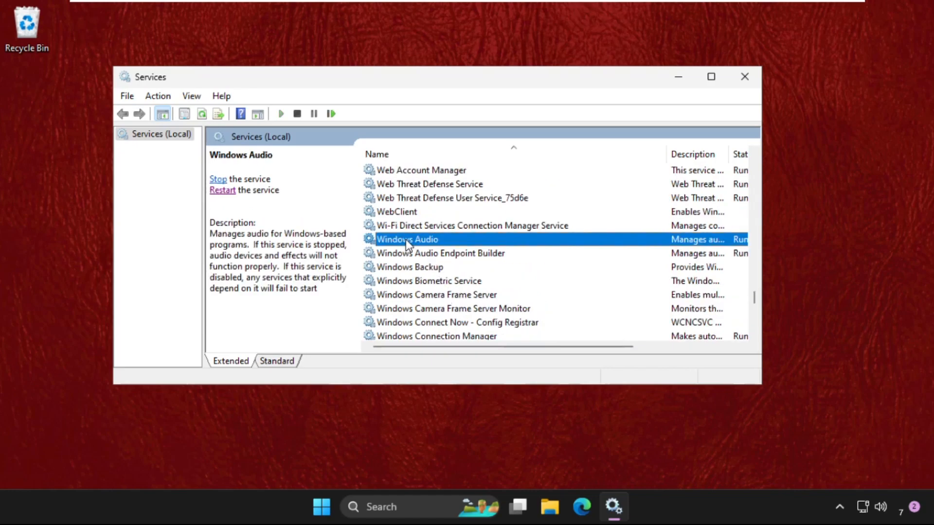
double_click(407, 240)
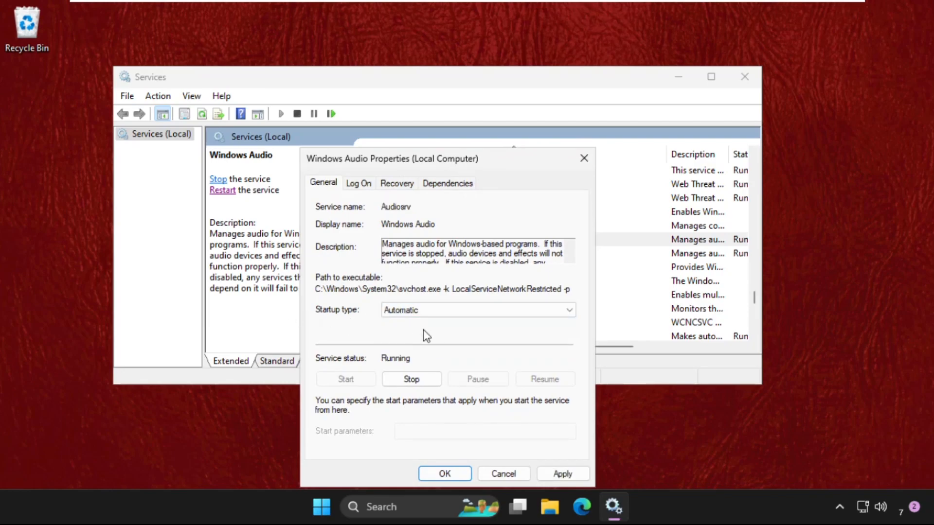
click(444, 474)
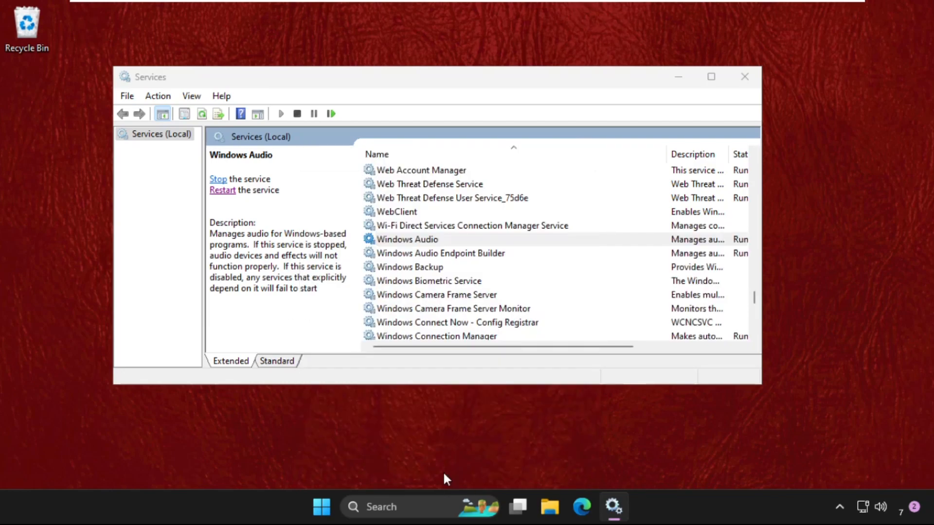
Close the Services console and bring up Control Panel from Start search
click(744, 76)
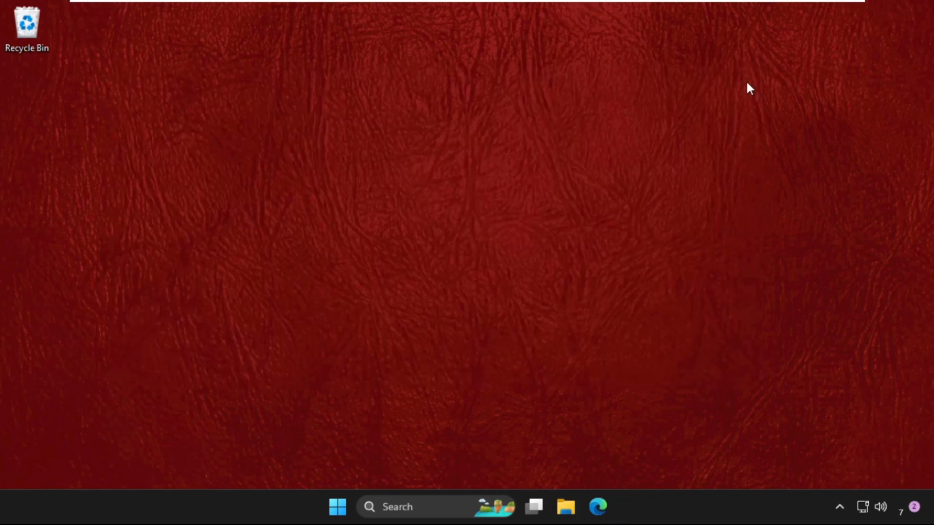
mouse_move(364, 307)
text(control)
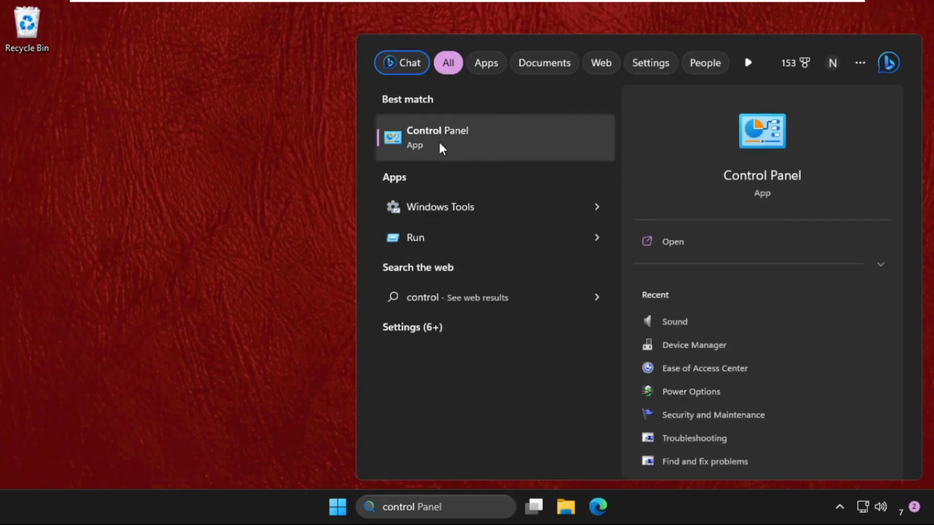
click(437, 137)
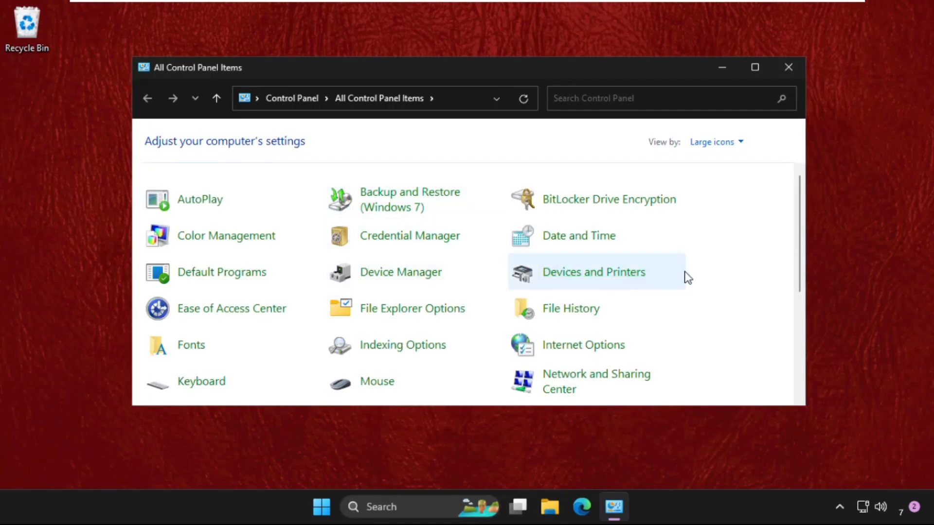
Scroll down the Control Panel items and enter the Sound settings listing playback devices
scroll(down, 3)
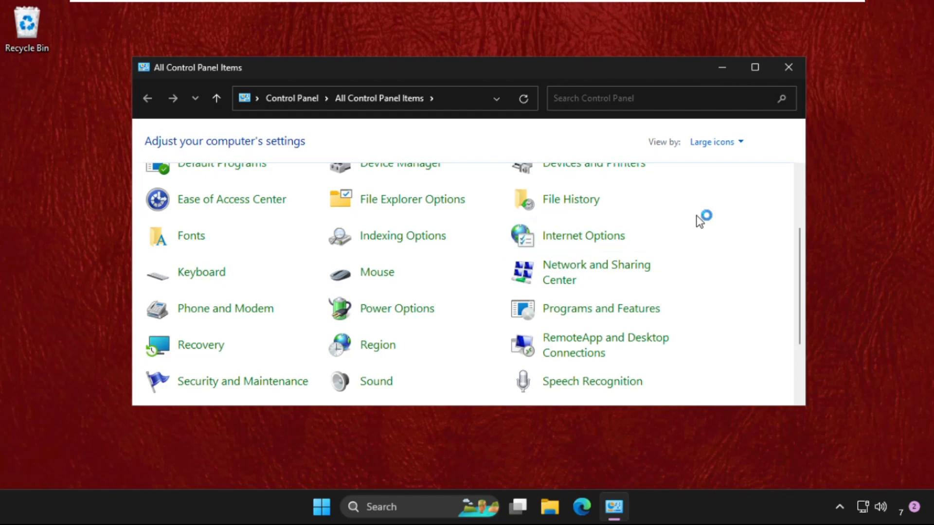
scroll(down, 3)
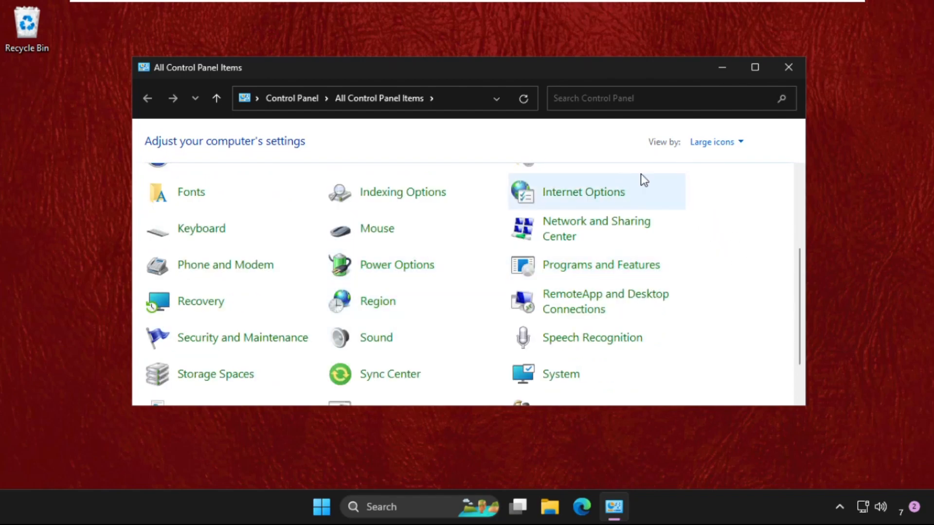
mouse_move(665, 151)
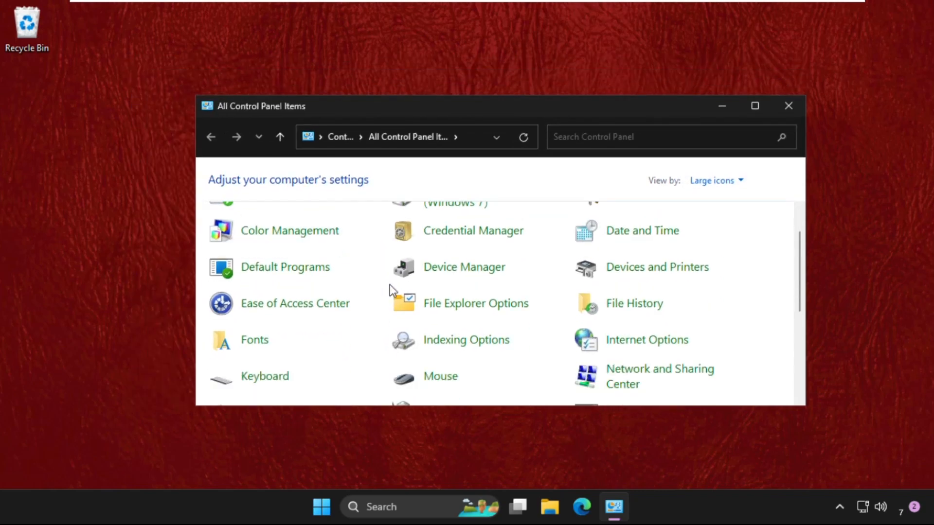
scroll(down, 3)
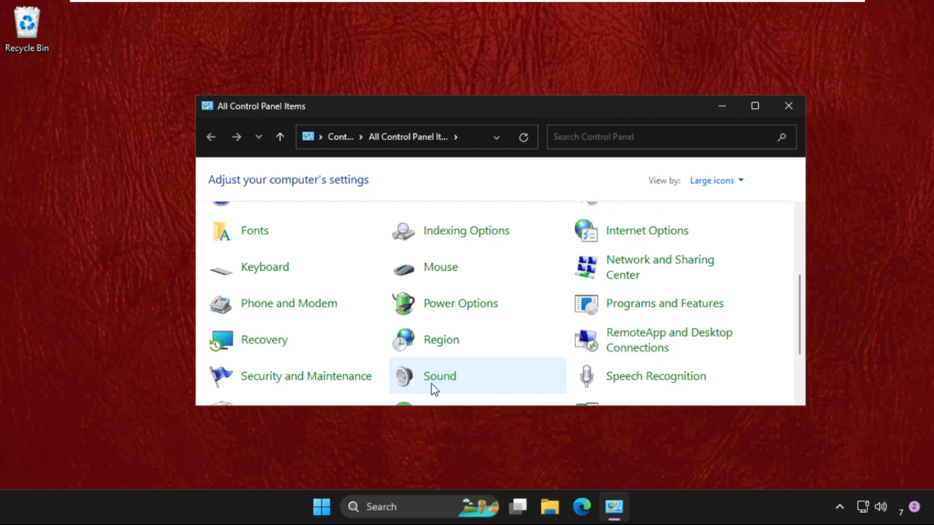
double_click(440, 376)
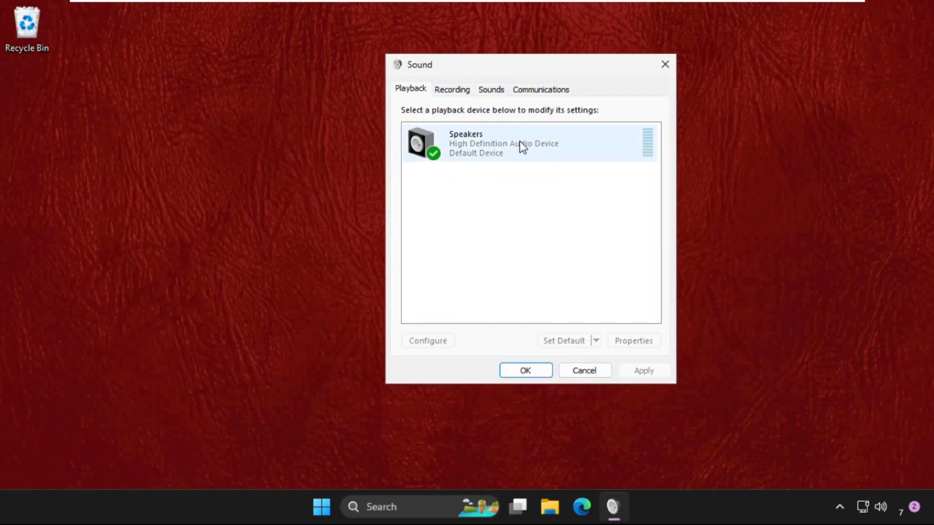
In Speakers Properties, disable all enhancements and apply the change
right_click(524, 143)
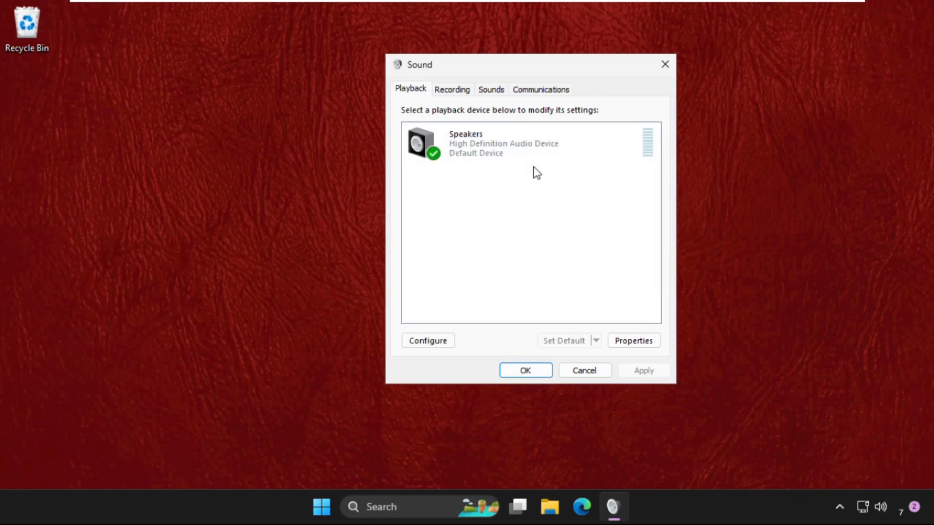
click(503, 143)
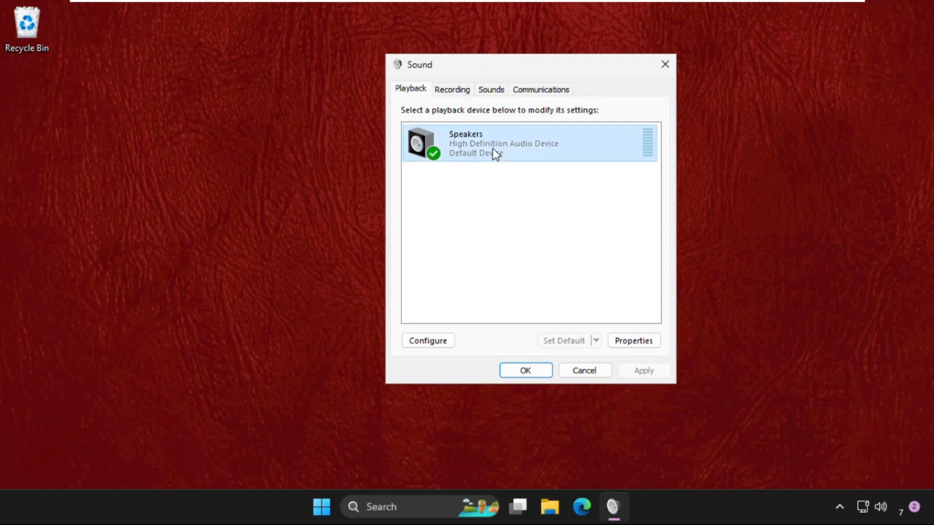
click(633, 340)
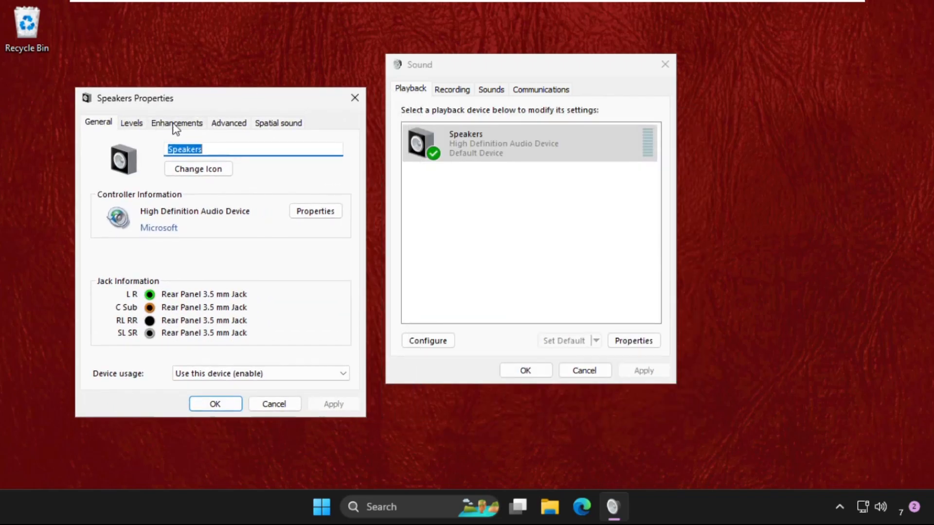
click(177, 122)
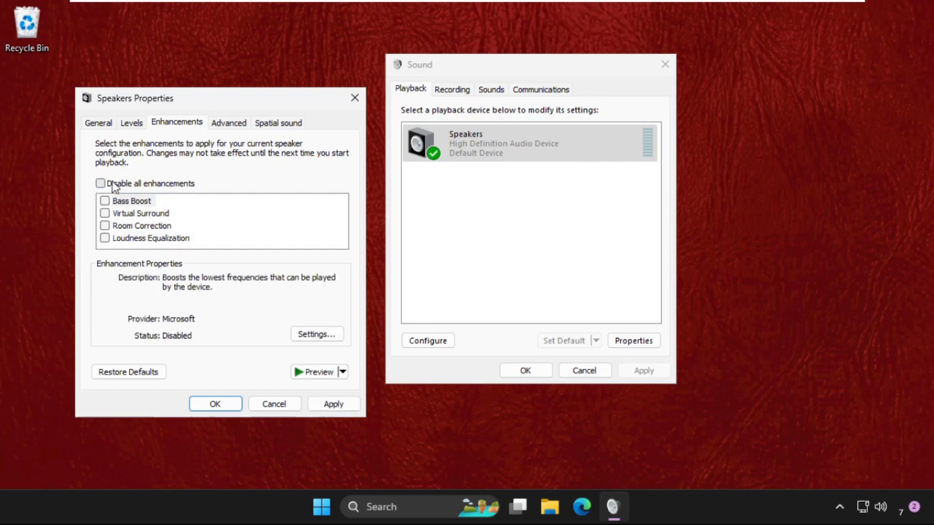
click(100, 184)
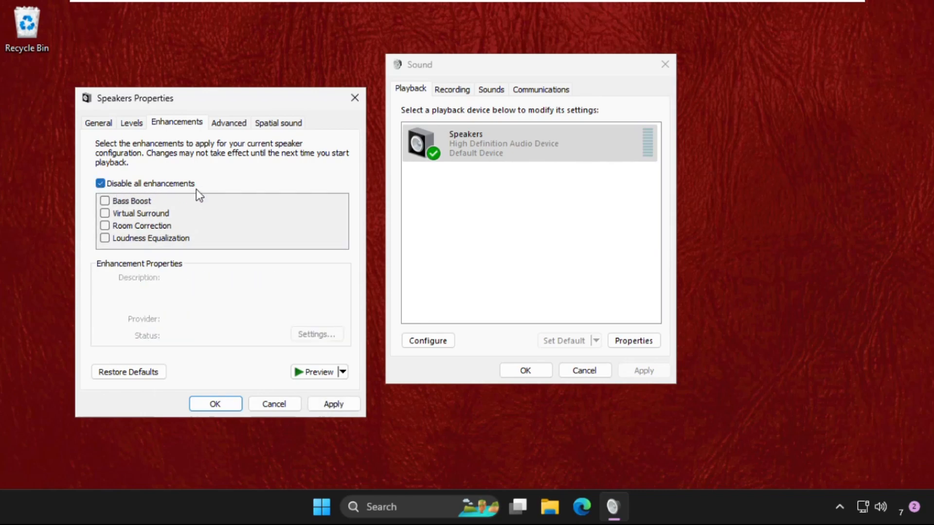
click(333, 403)
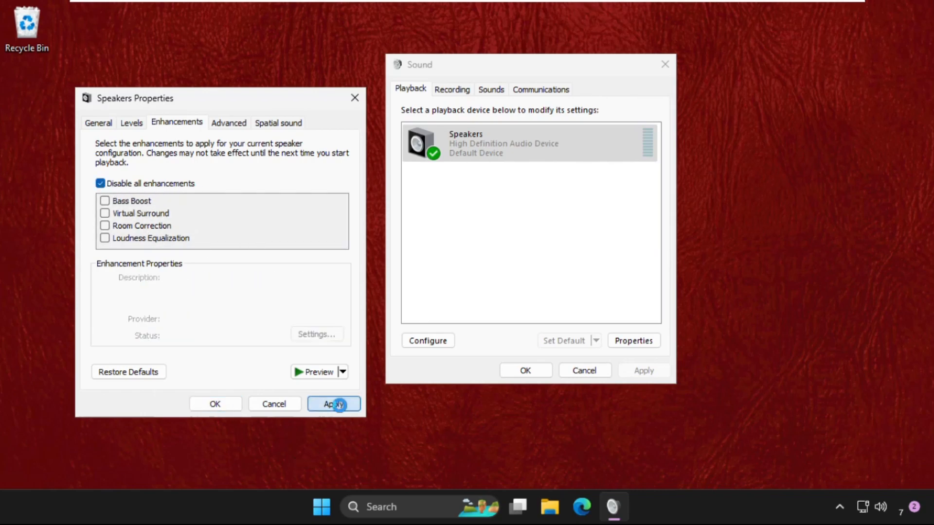
Confirm the speaker level and every balance channel are at 100, then close the properties
click(131, 123)
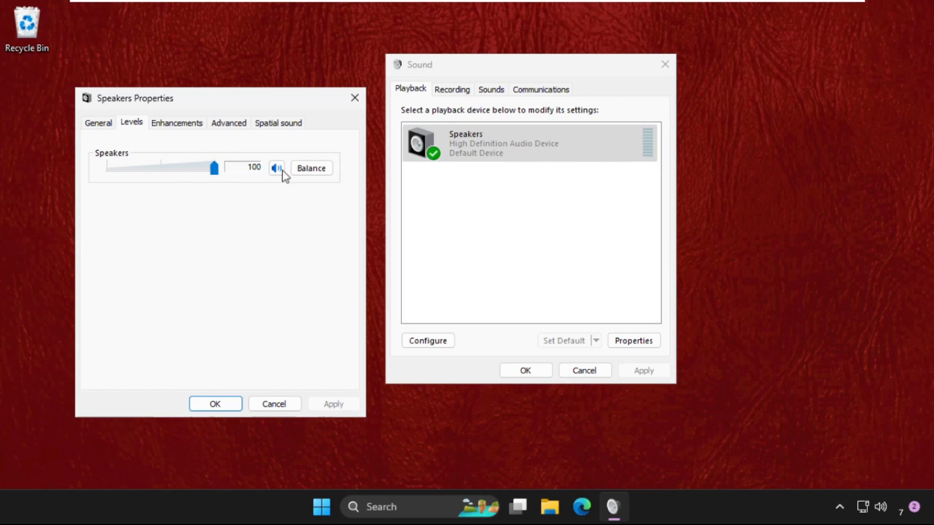
click(276, 168)
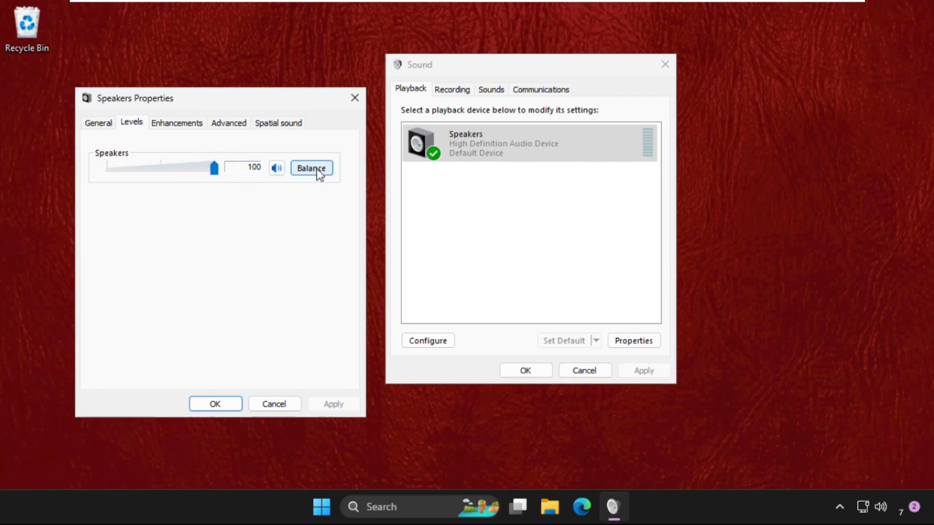
click(311, 168)
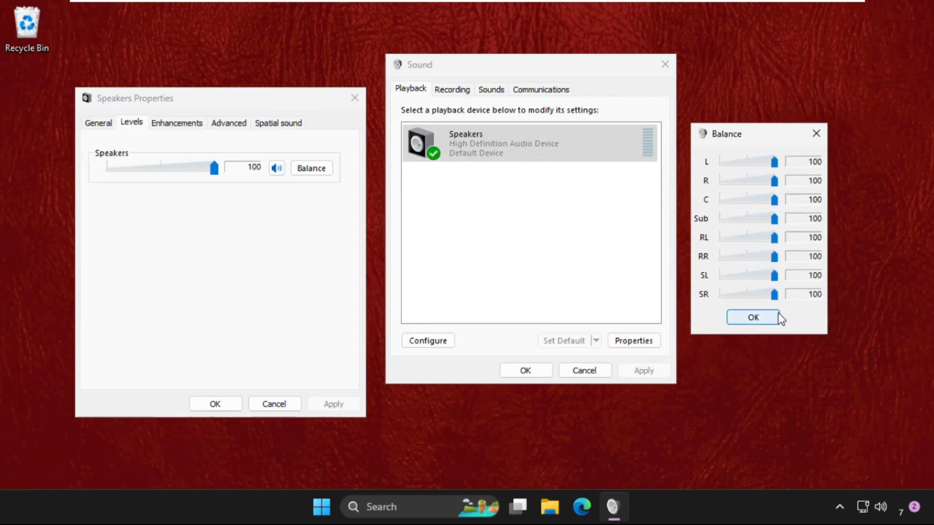
click(752, 317)
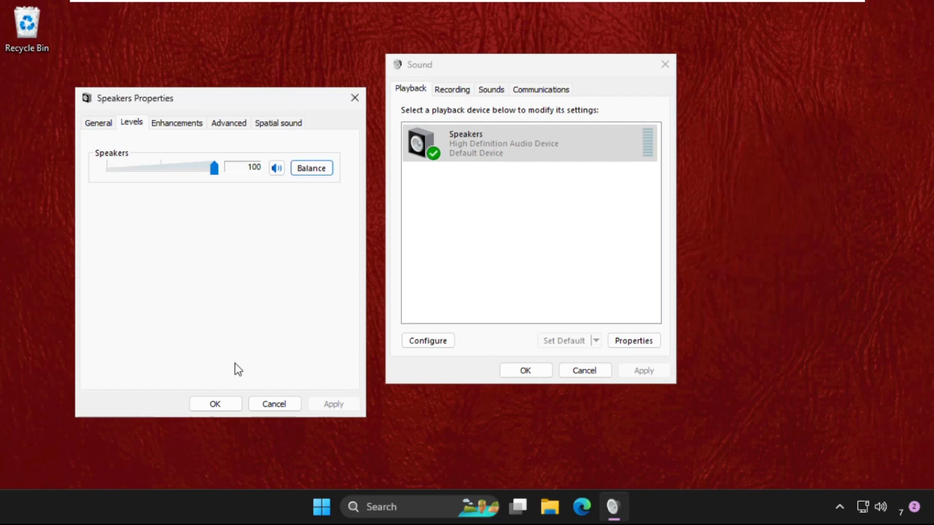
click(216, 404)
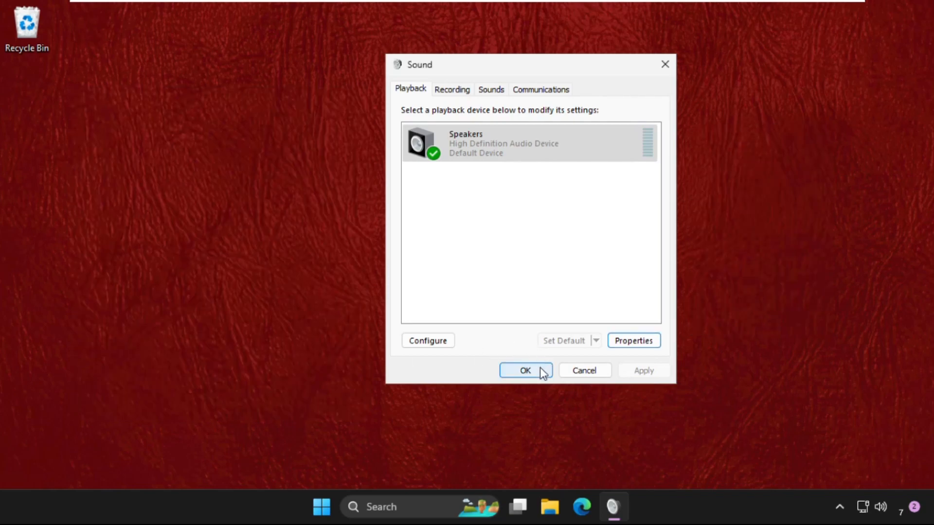
Close Sound and, in Device Manager, bring up the Speakers device properties
click(525, 369)
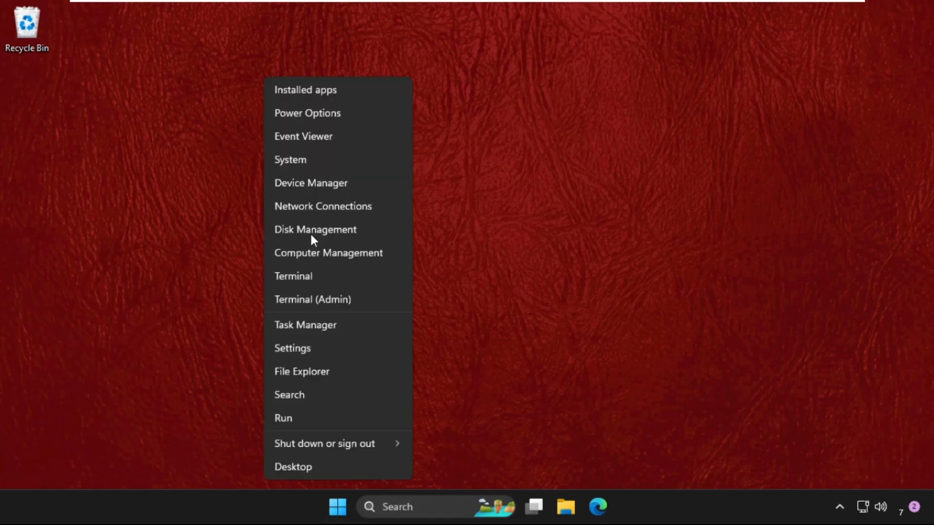
click(310, 183)
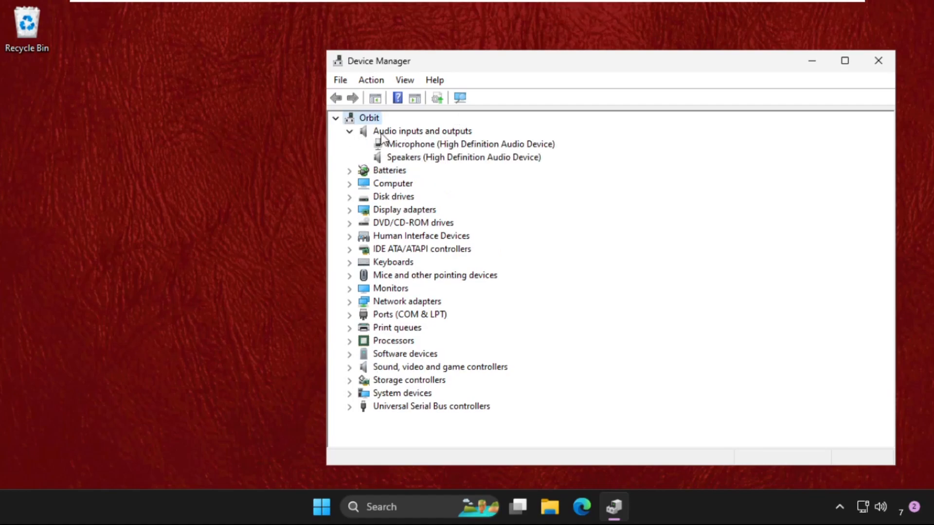
mouse_move(434, 147)
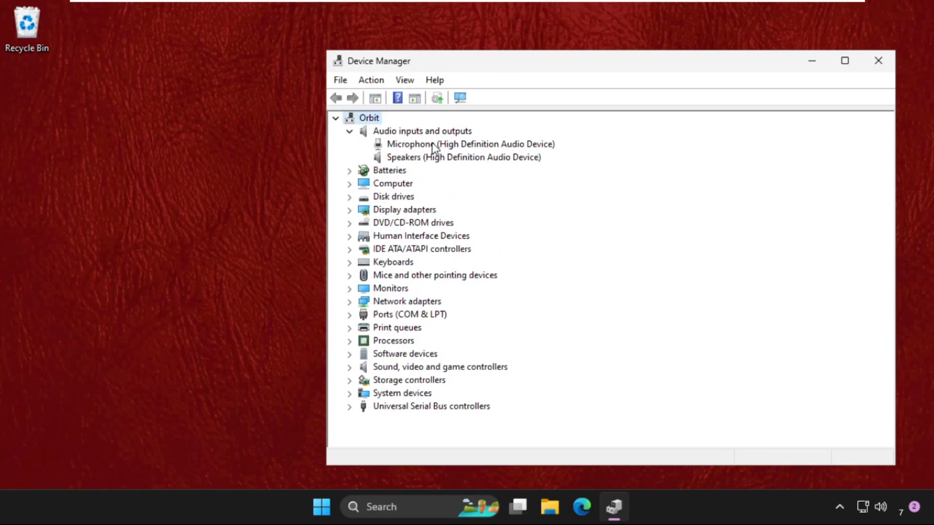
mouse_move(415, 163)
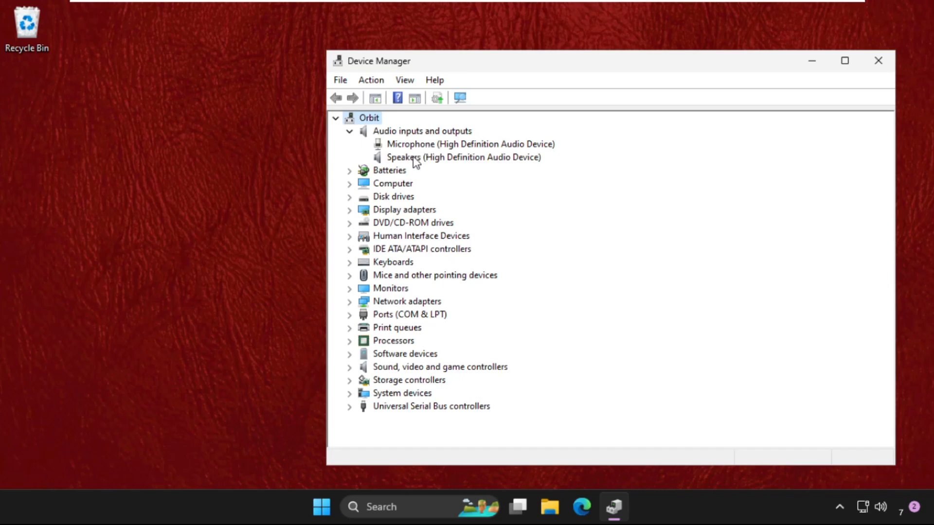
right_click(403, 157)
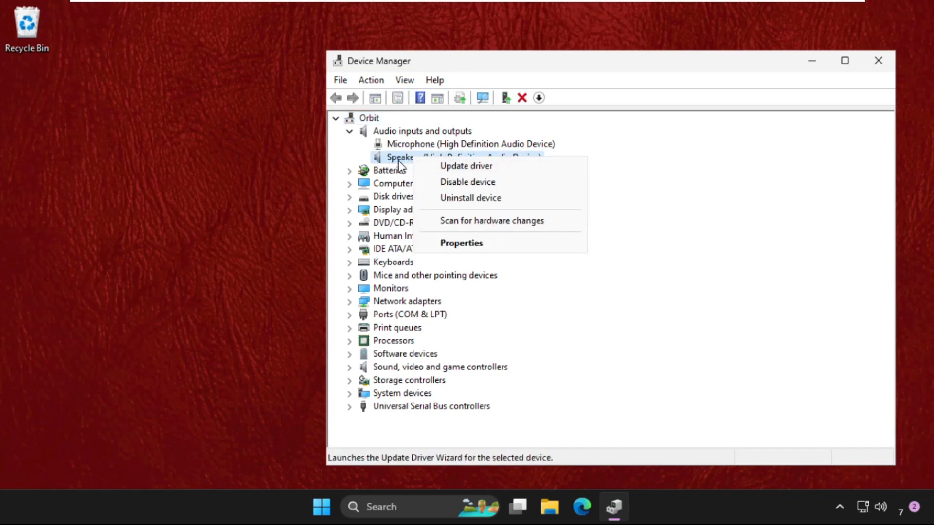
click(461, 244)
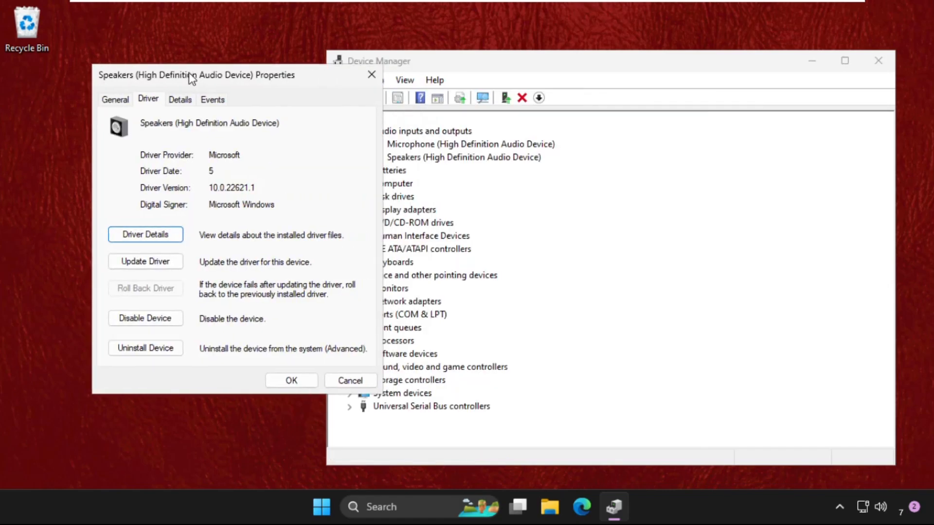
Update the speaker driver by picking Audio Endpoint from the available drivers list, then close
click(145, 262)
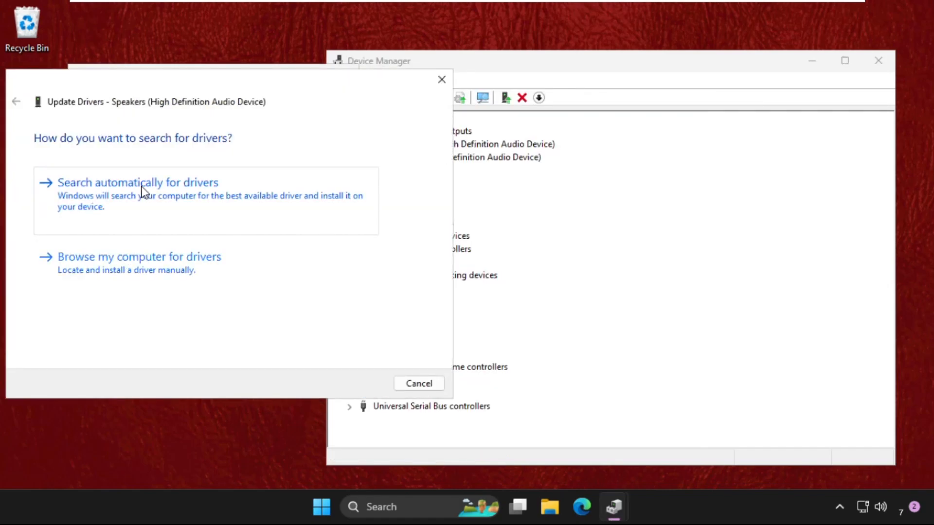
click(137, 182)
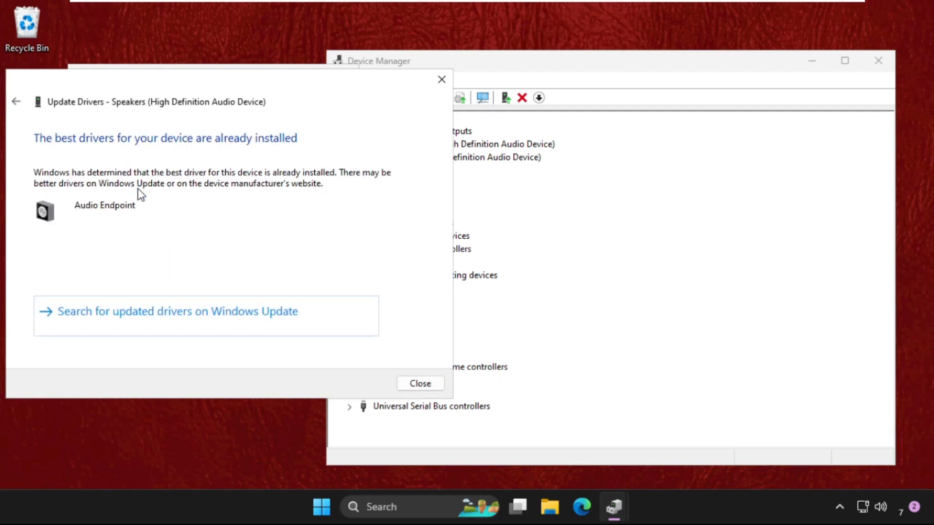
click(16, 102)
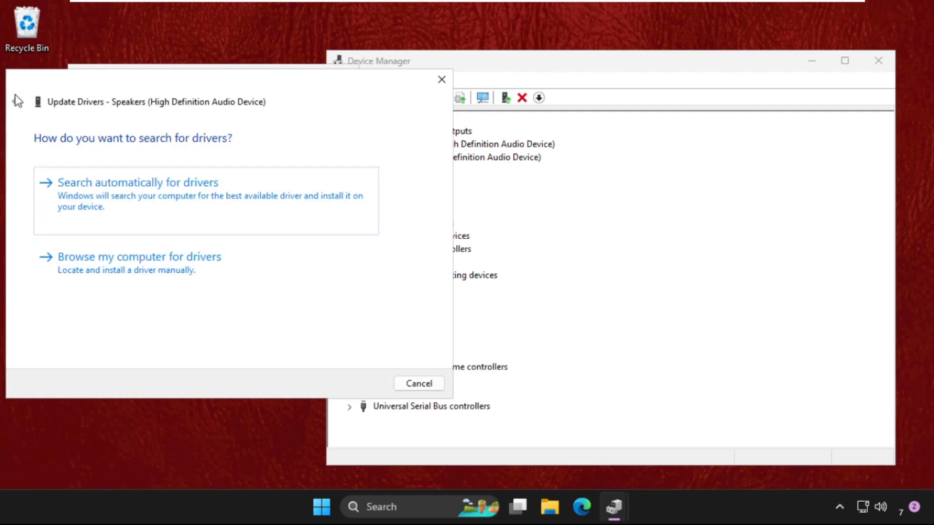
click(140, 257)
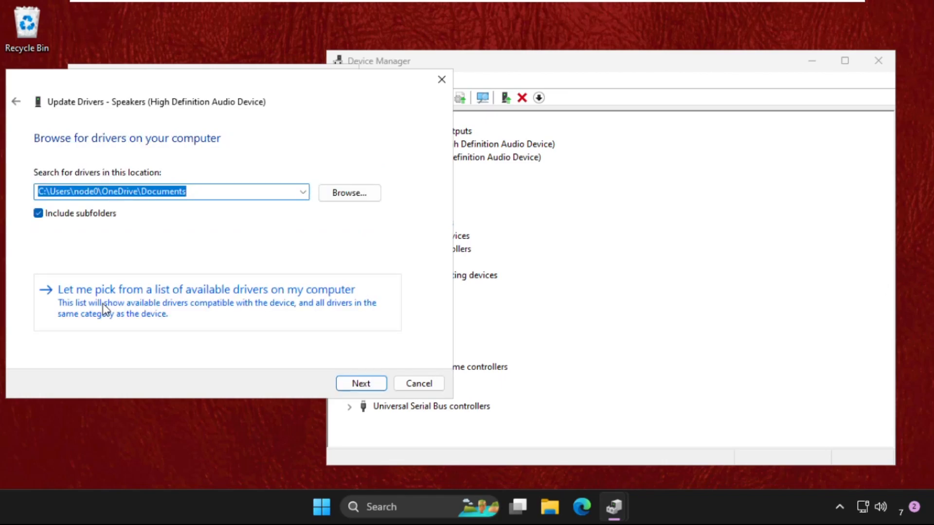
click(206, 289)
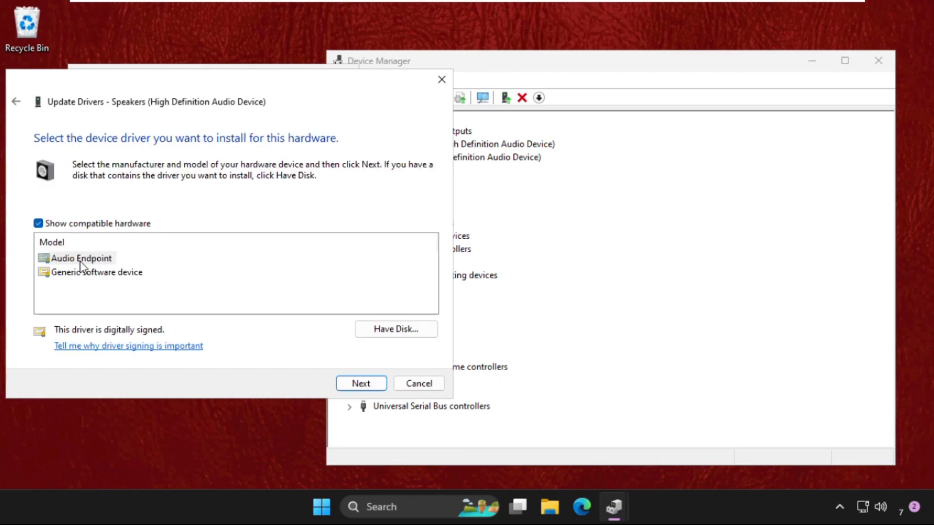
click(360, 384)
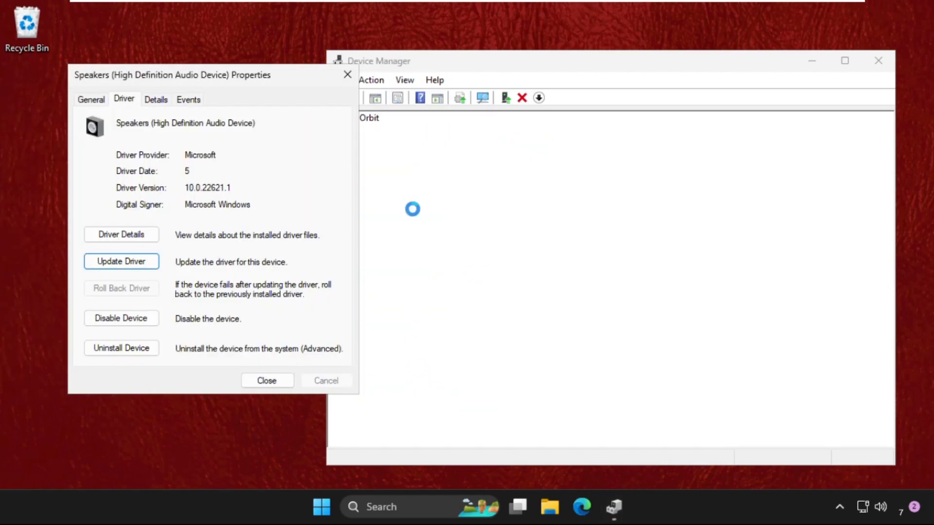
click(267, 380)
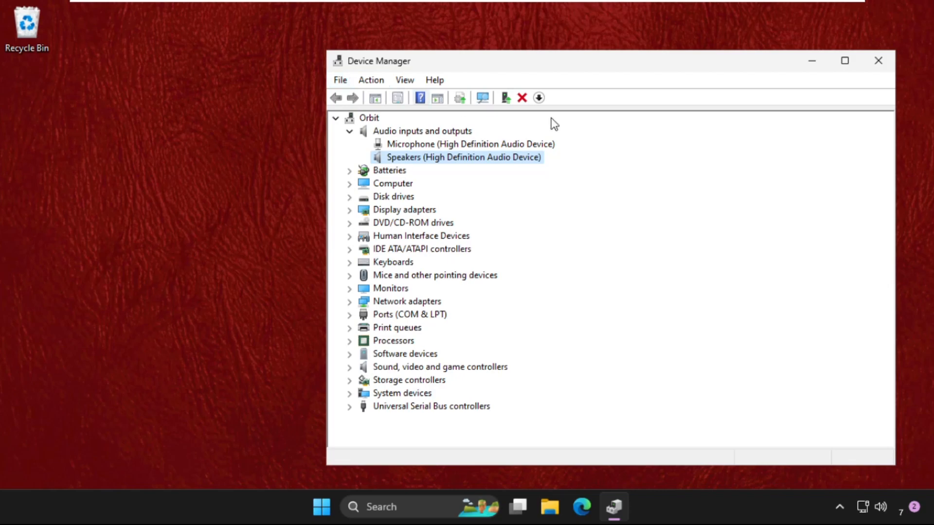
Close Device Manager, leaving the empty desktop
click(878, 60)
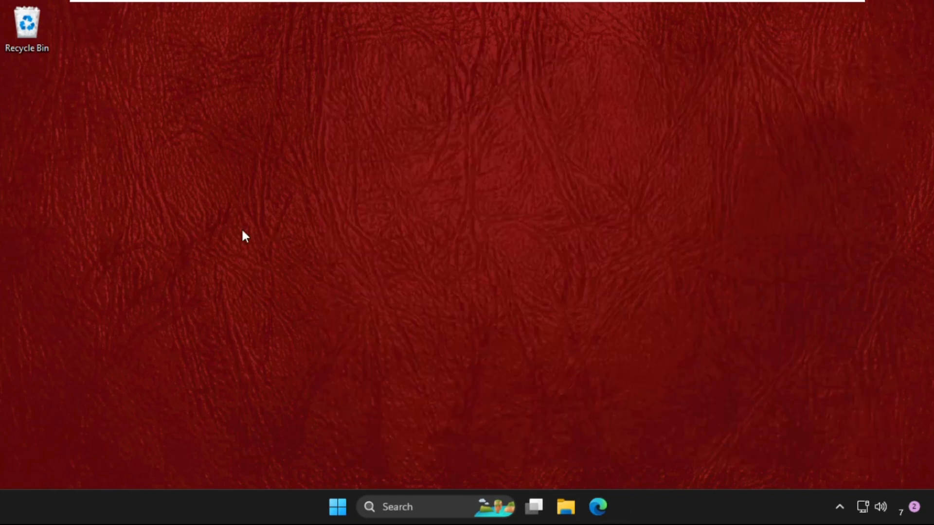
mouse_move(417, 190)
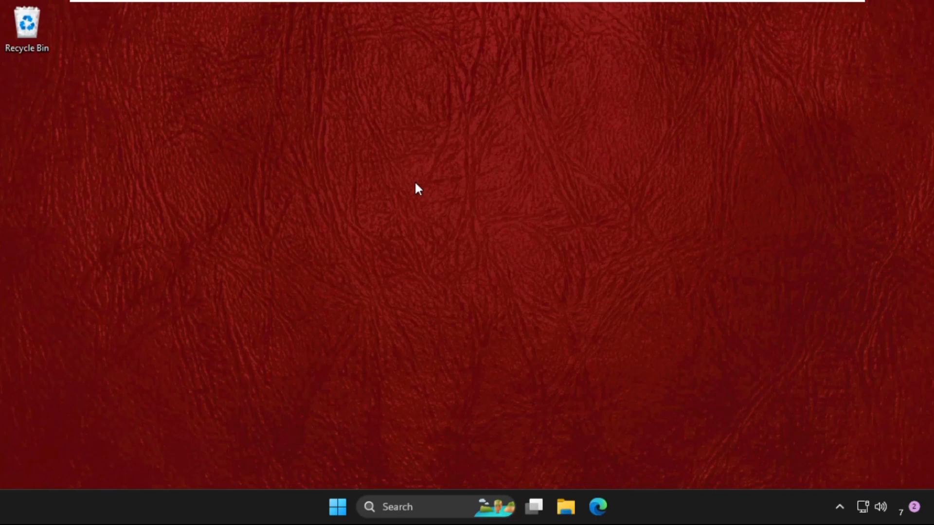
mouse_move(415, 251)
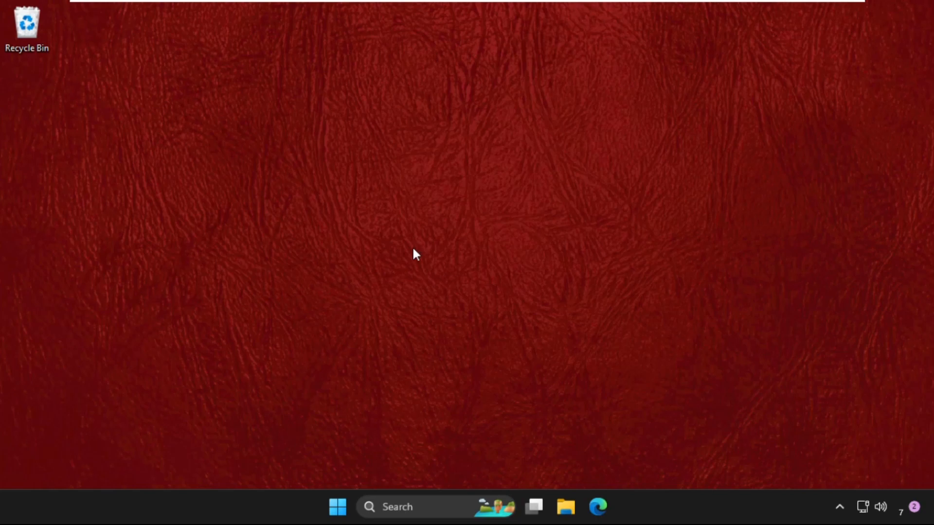
mouse_move(513, 200)
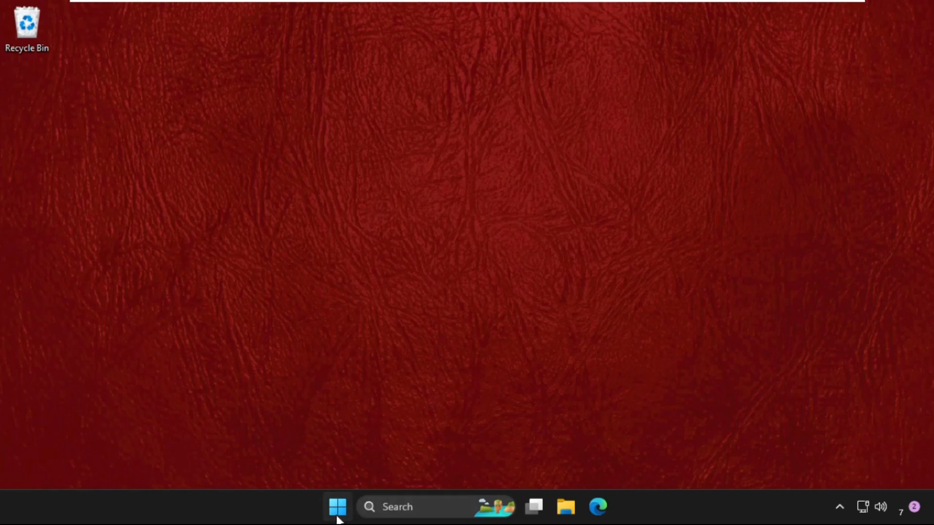
mouse_move(418, 235)
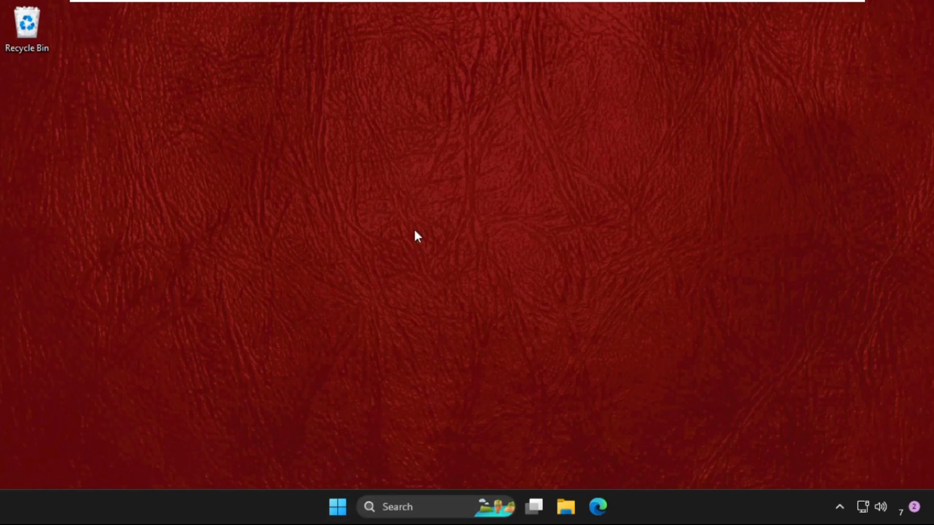